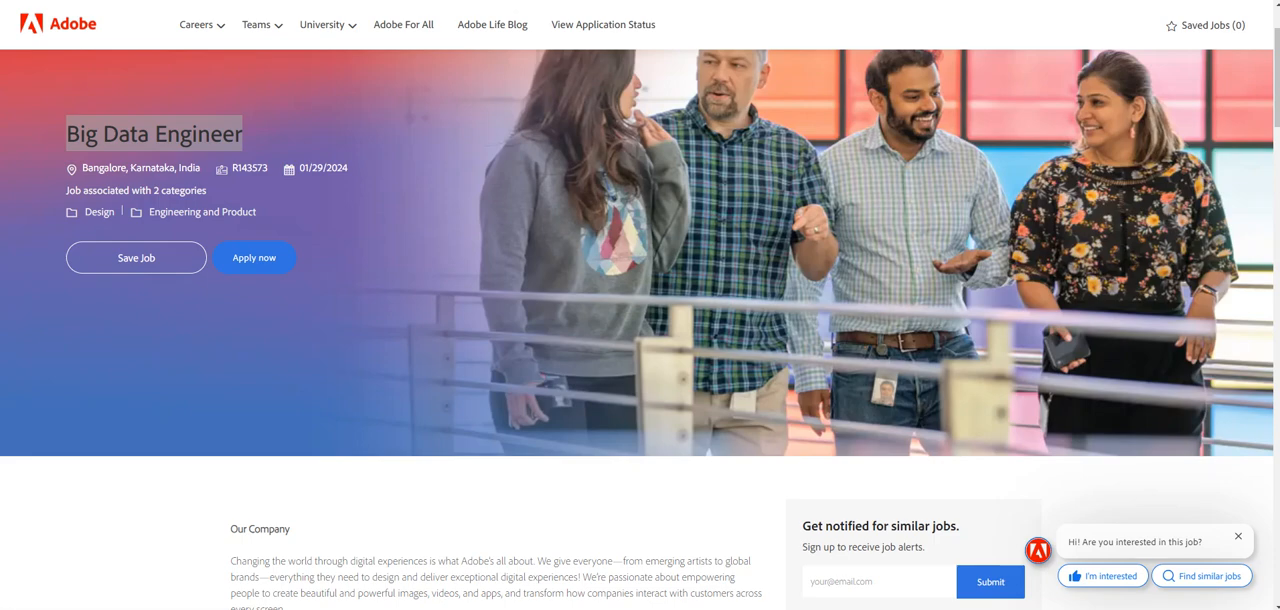
mouse_move(736, 84)
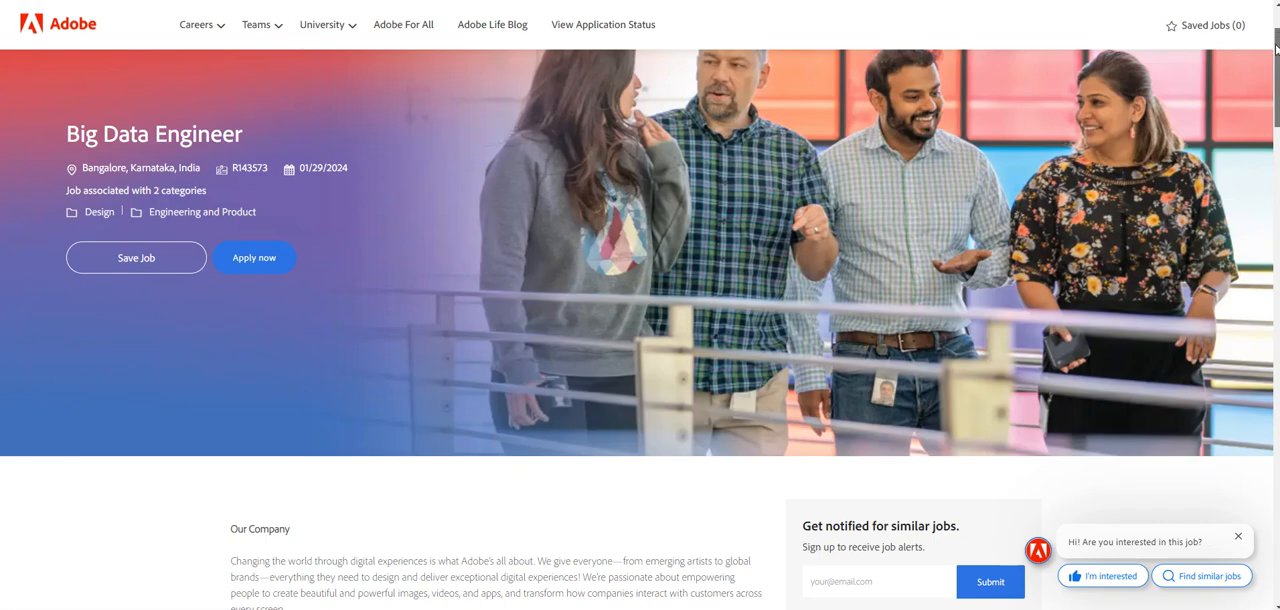
Highlight Airflow and the data engineering ecosystem requirement among the required workflow tools.
scroll("down", 3)
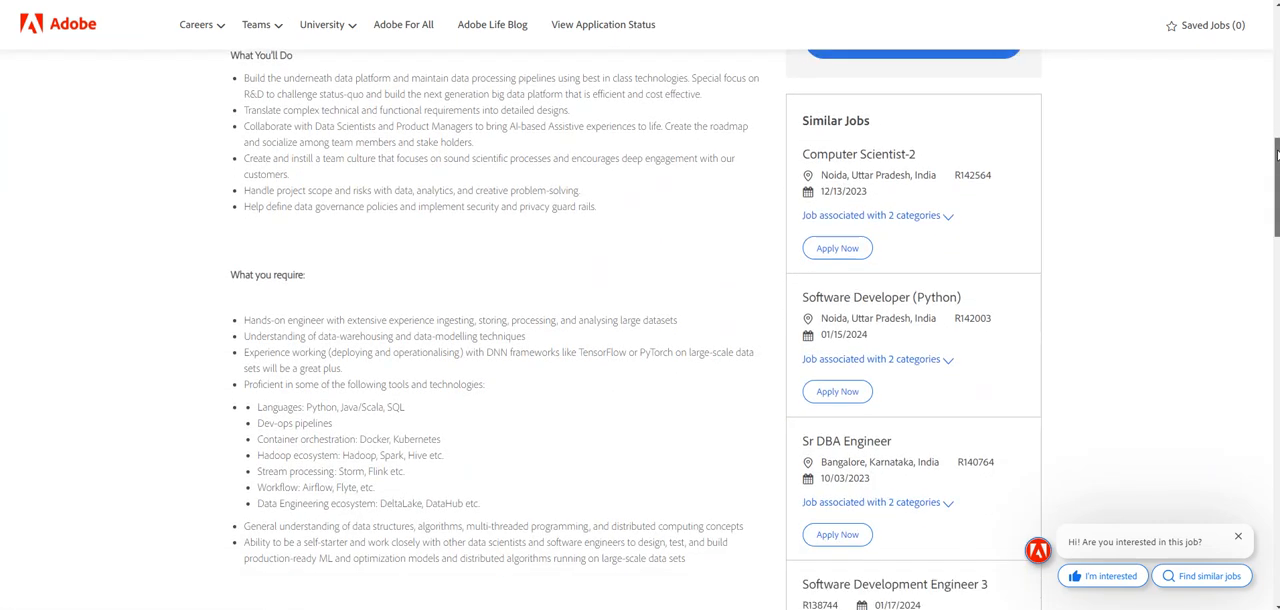
scroll("down", 3)
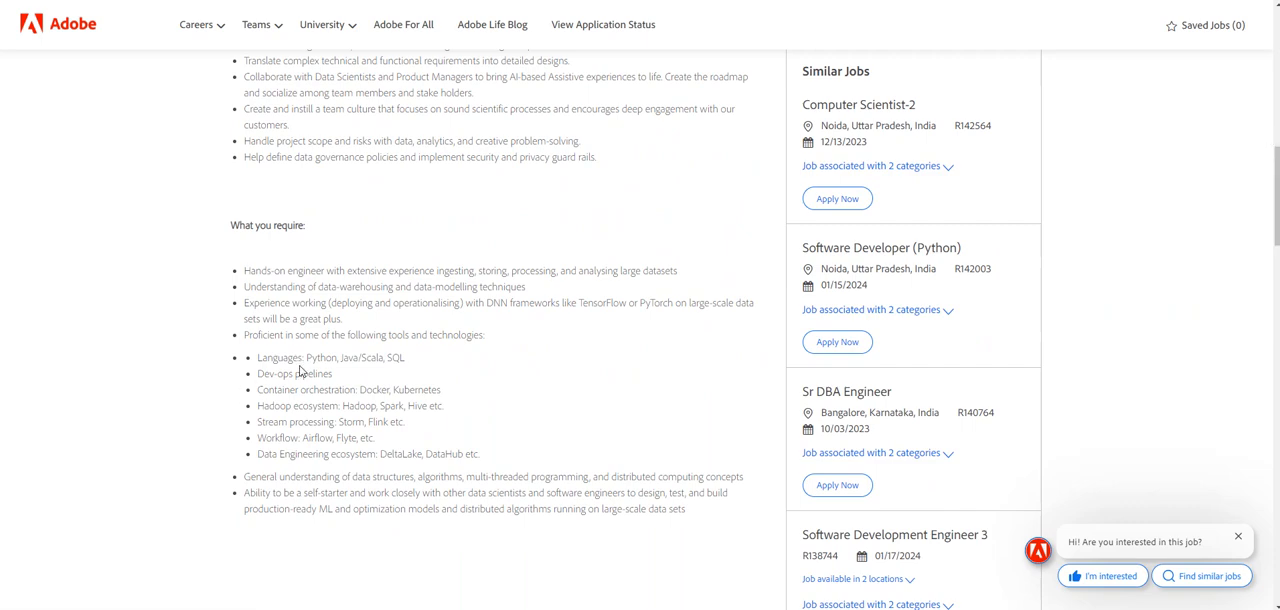
mouse_move(366, 424)
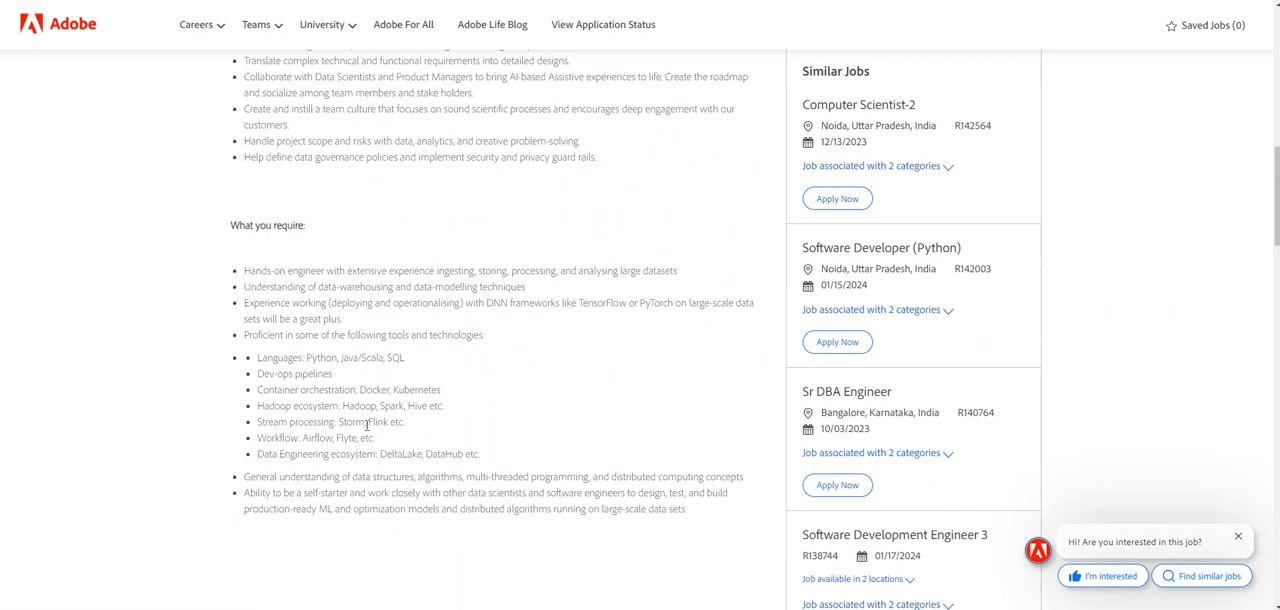
double_click(302, 438)
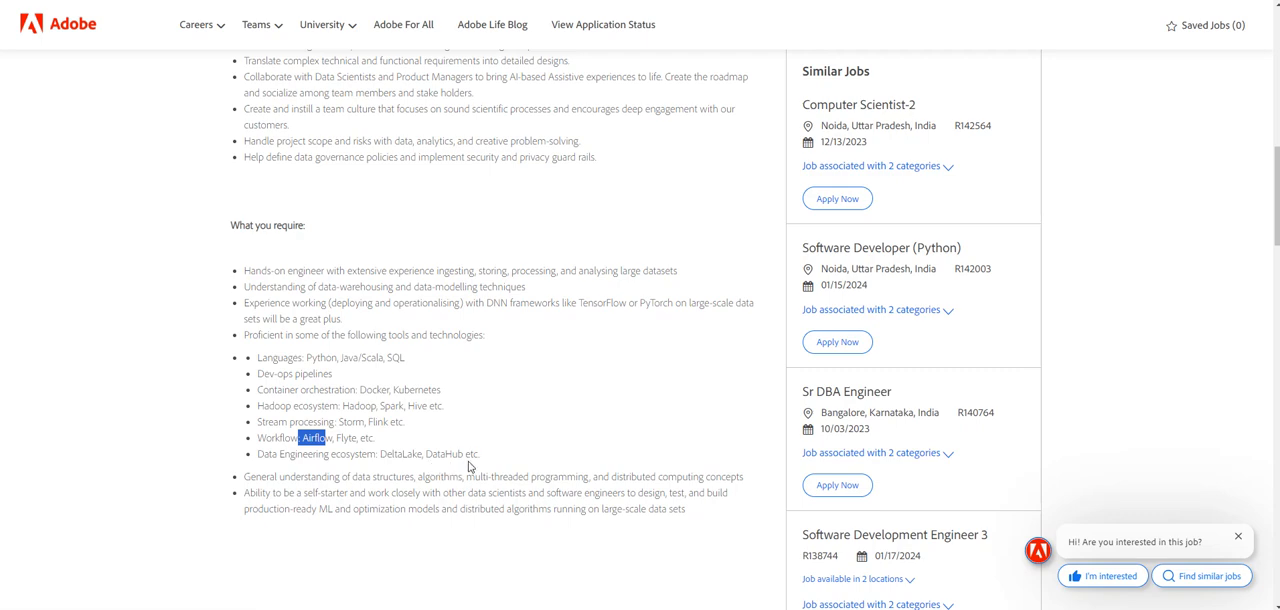
left_click_drag(282, 454, 470, 454)
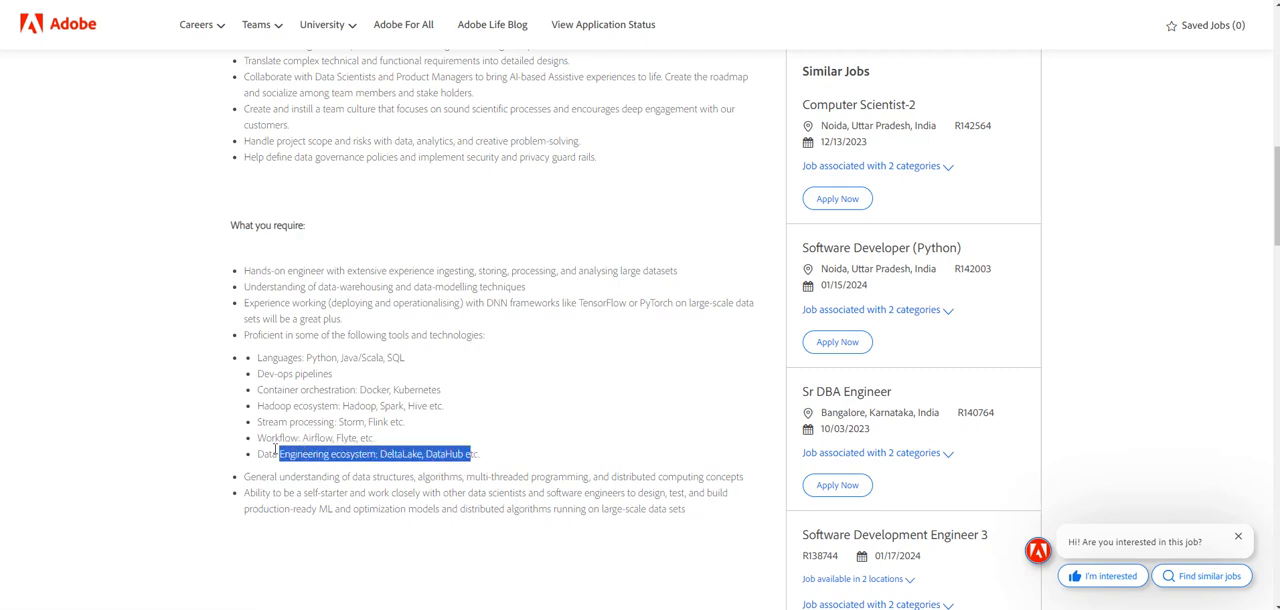
mouse_move(496, 446)
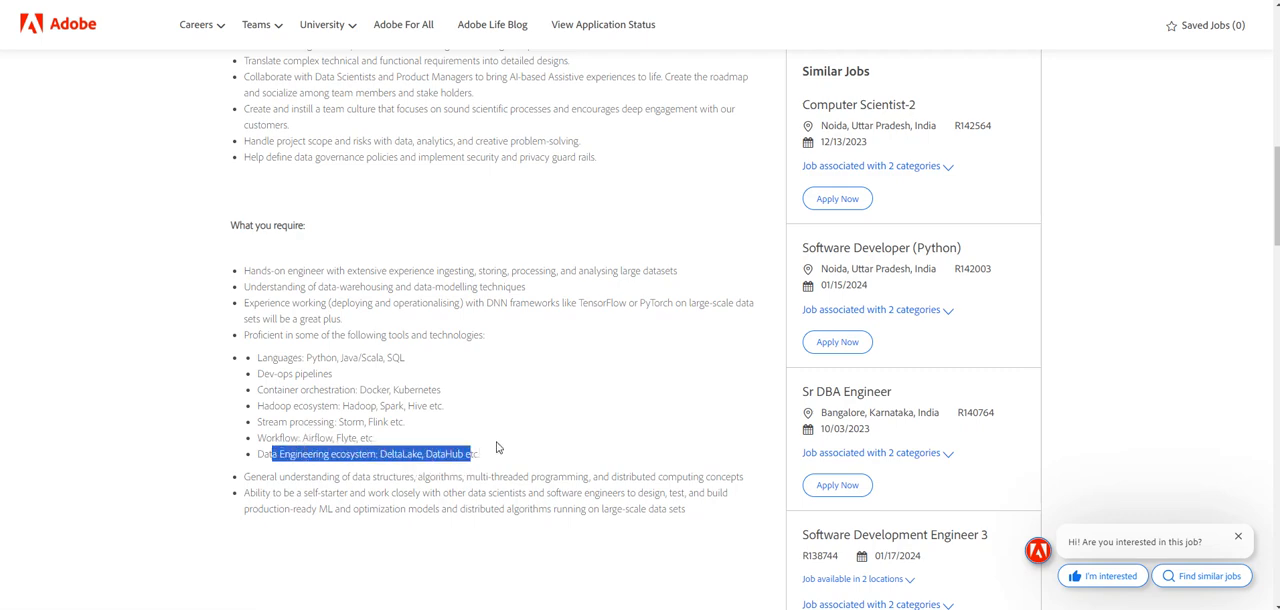
mouse_move(1066, 292)
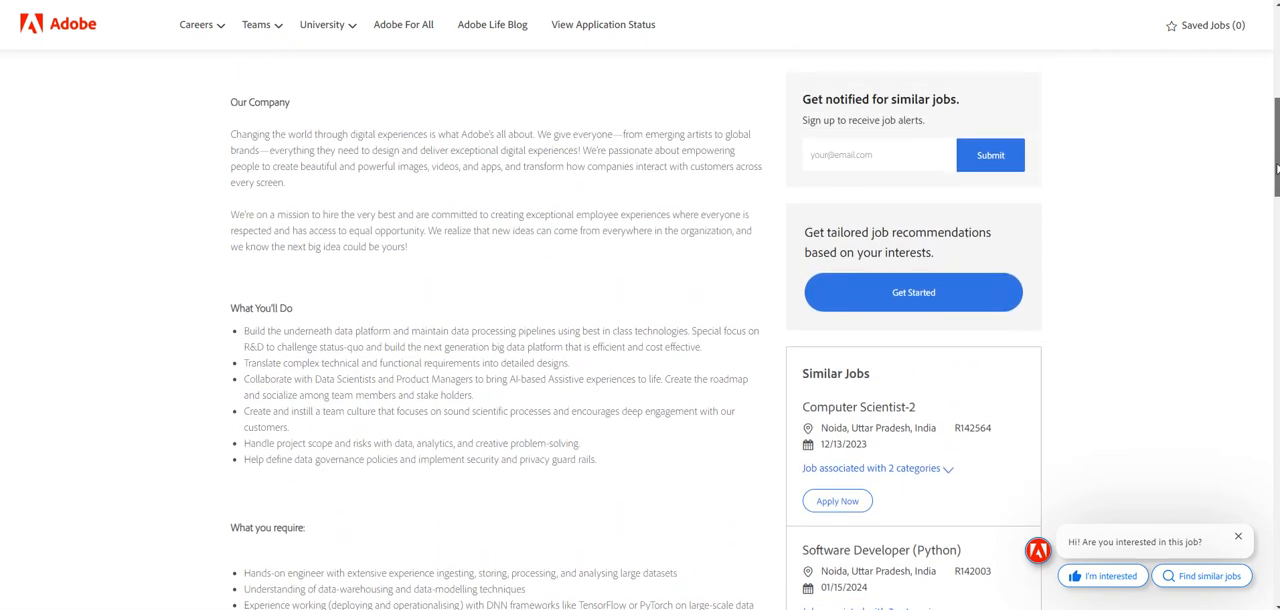
scroll("down", 3)
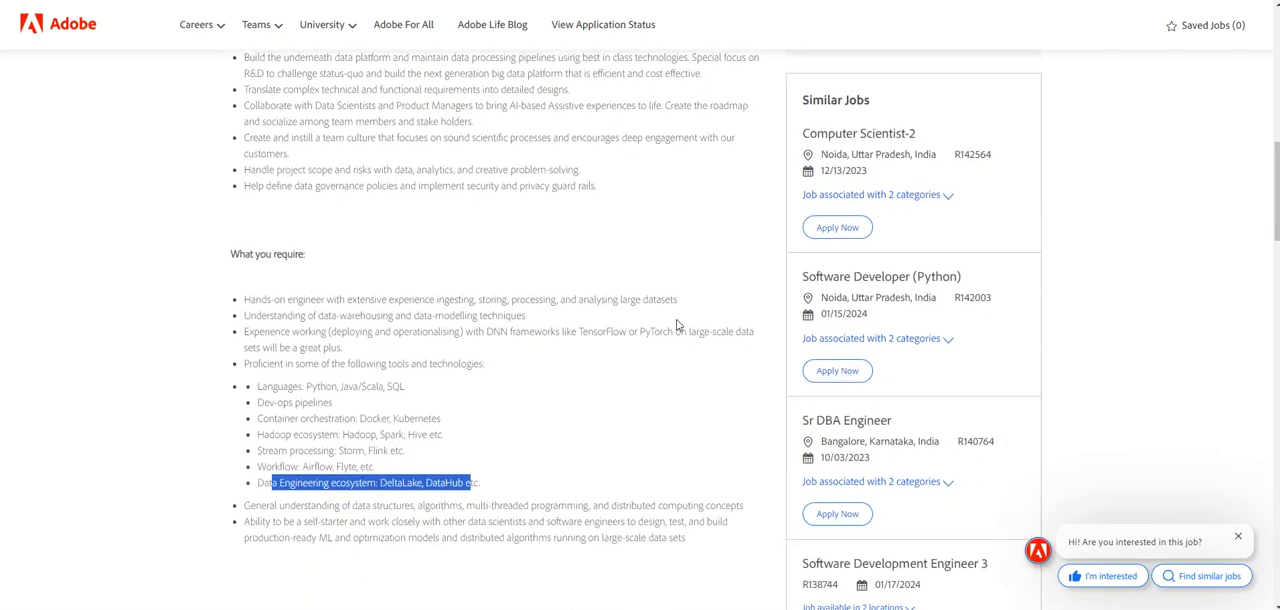
mouse_move(304, 388)
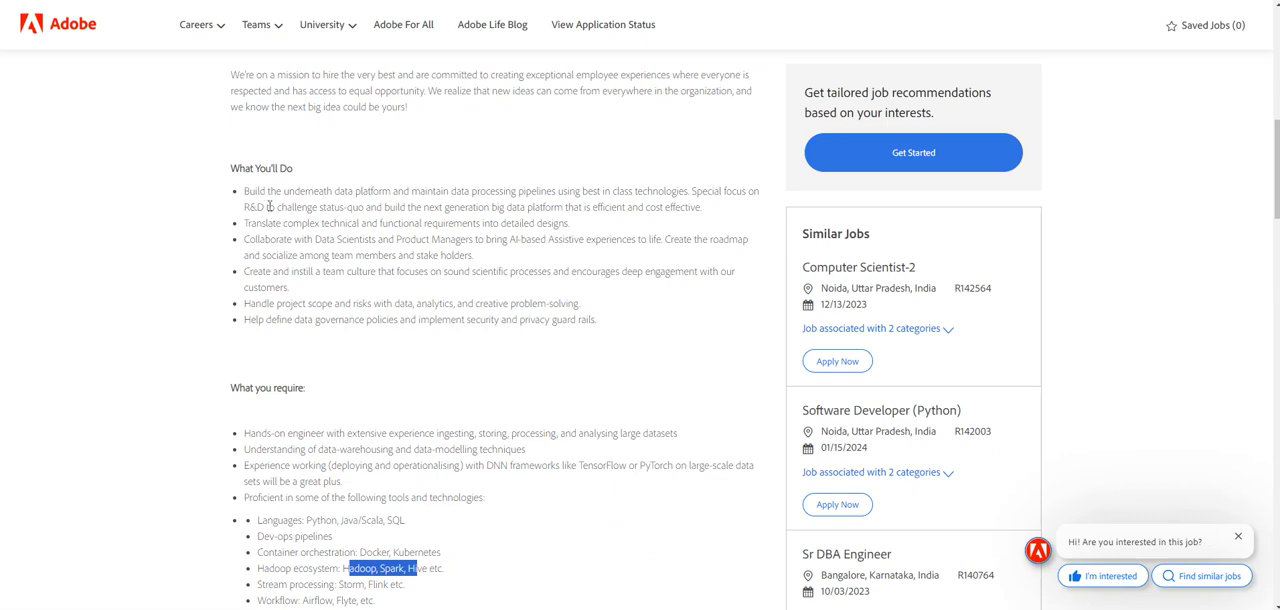
mouse_move(318, 406)
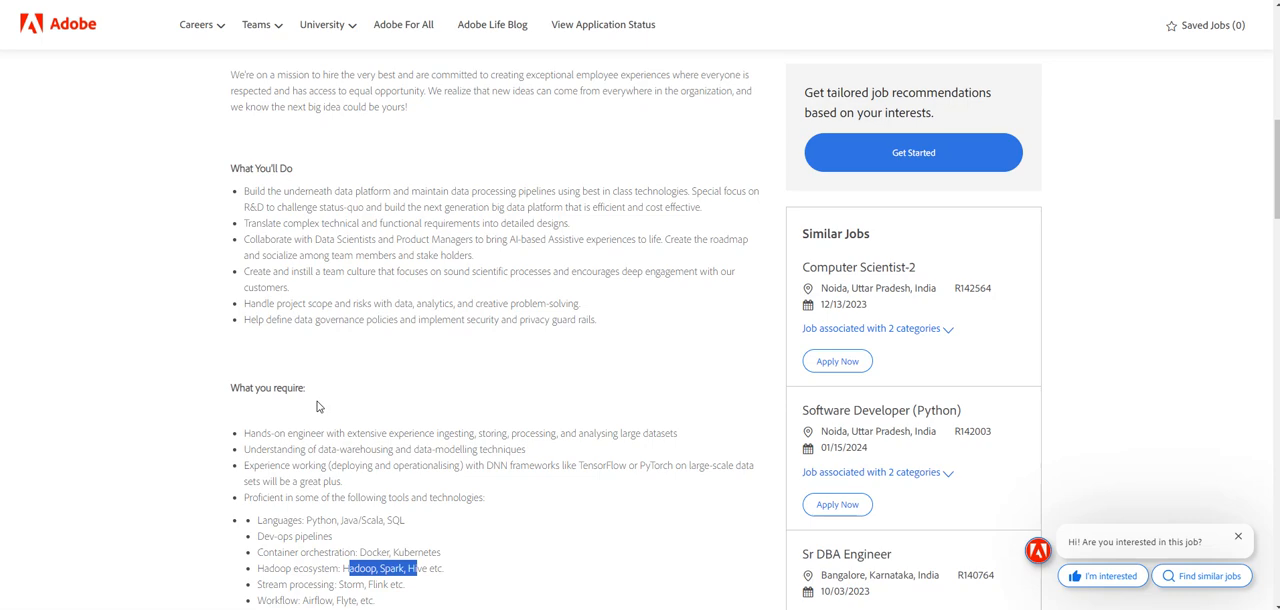
mouse_move(320, 350)
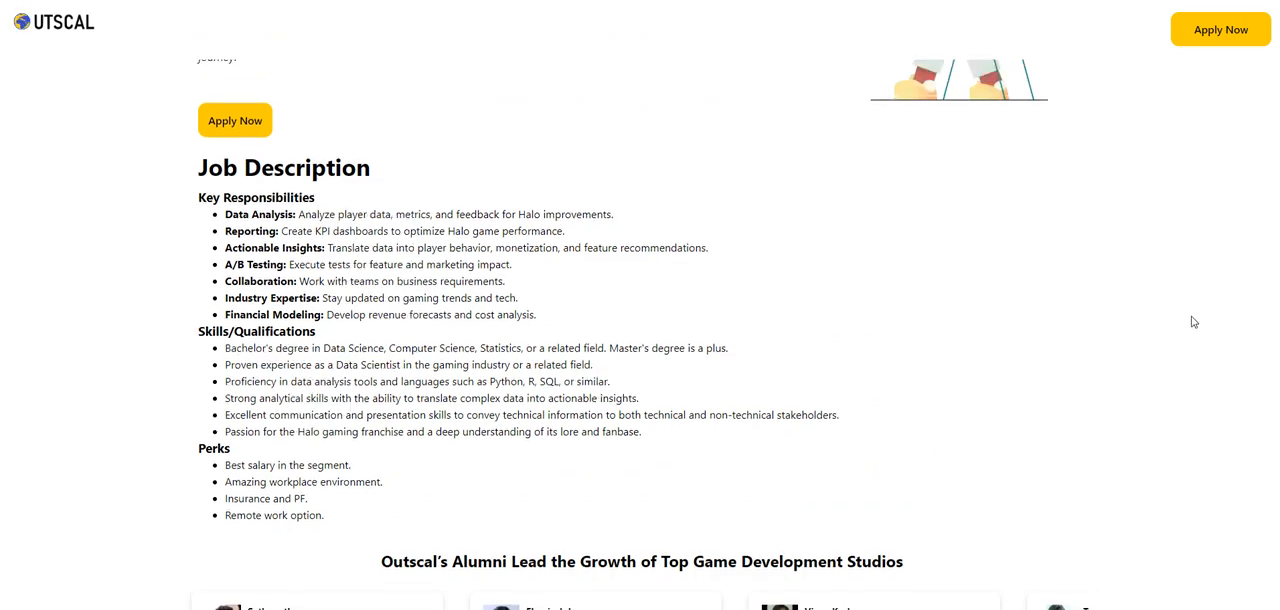
Highlight the salary range of the Outscal Data Analyst role and continue into its details.
scroll("up", 3)
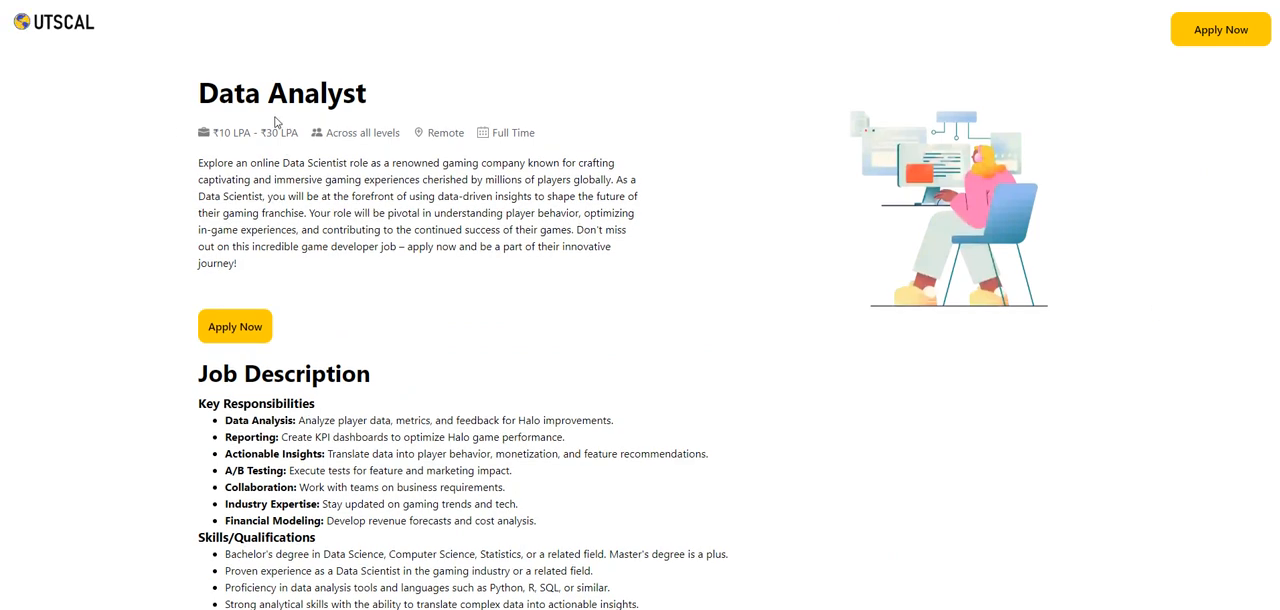
double_click(252, 132)
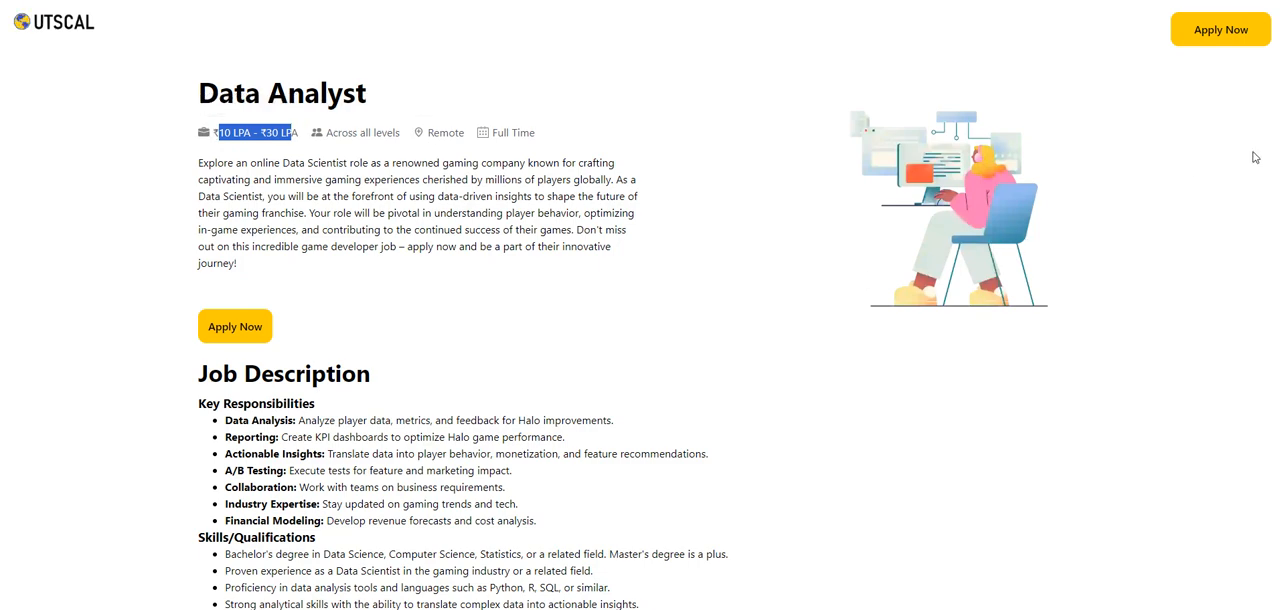
mouse_move(1000, 134)
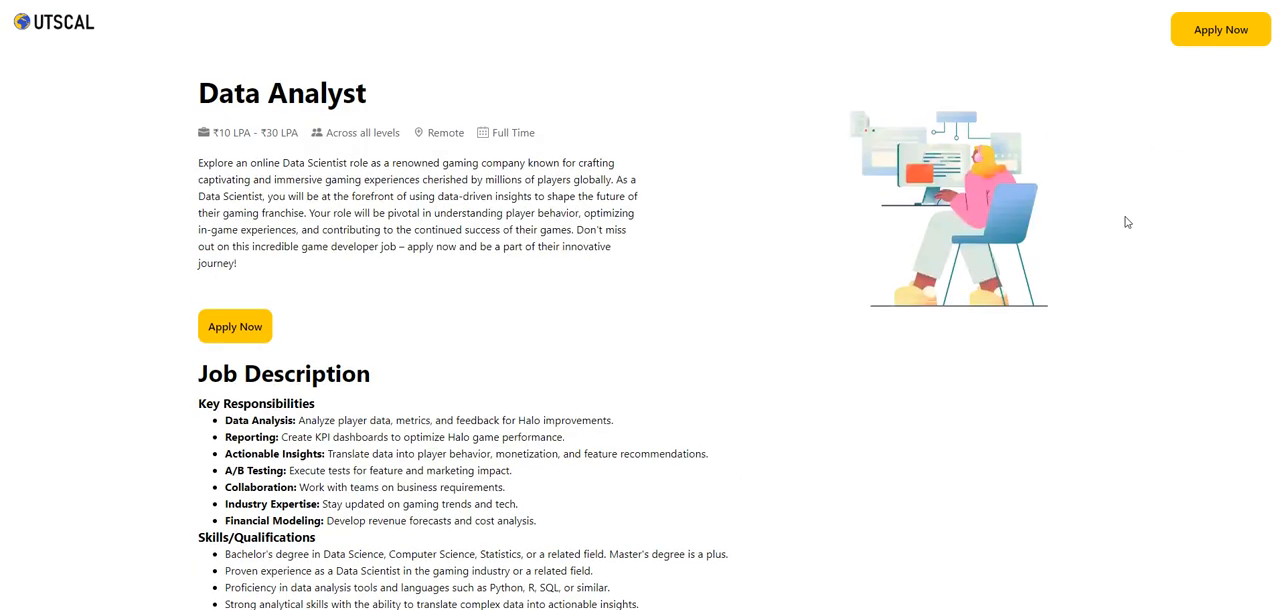
scroll("down", 3)
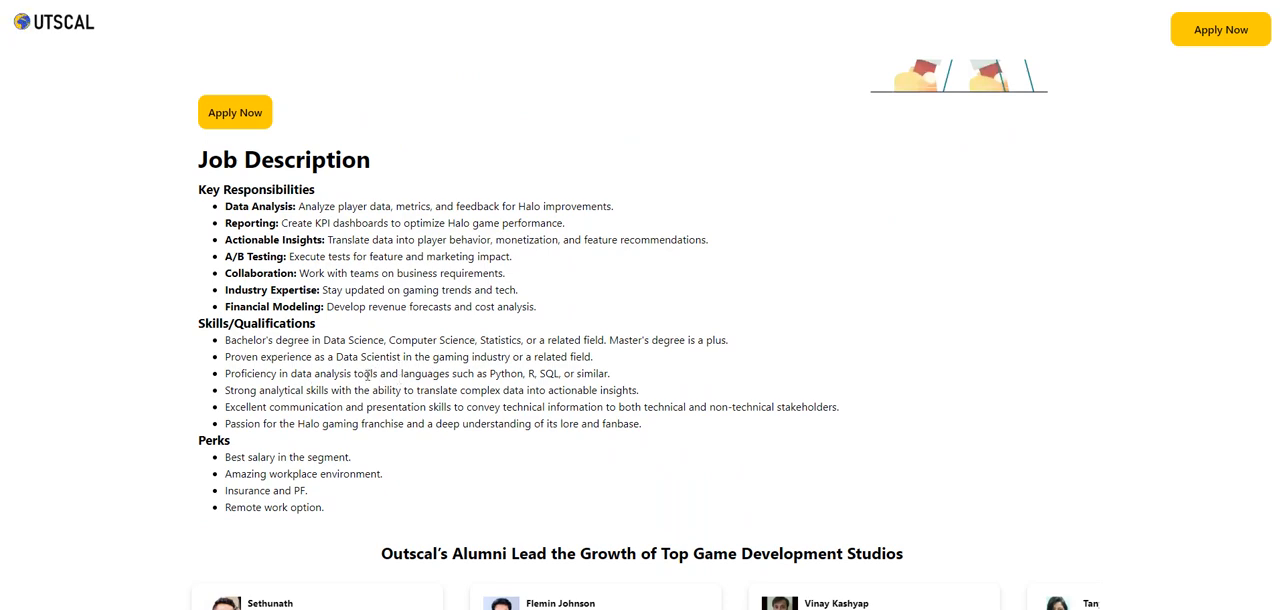
Highlight the data analysis tools requirement and its languages such as Python, R and SQL.
left_click_drag(366, 372, 516, 372)
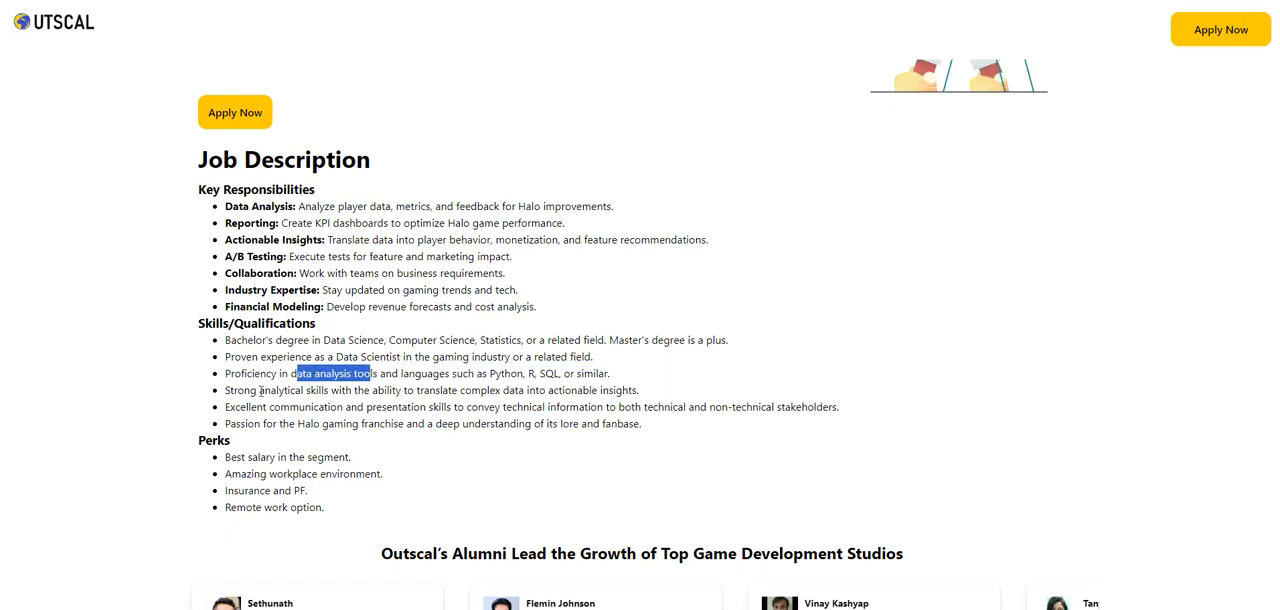
mouse_move(414, 396)
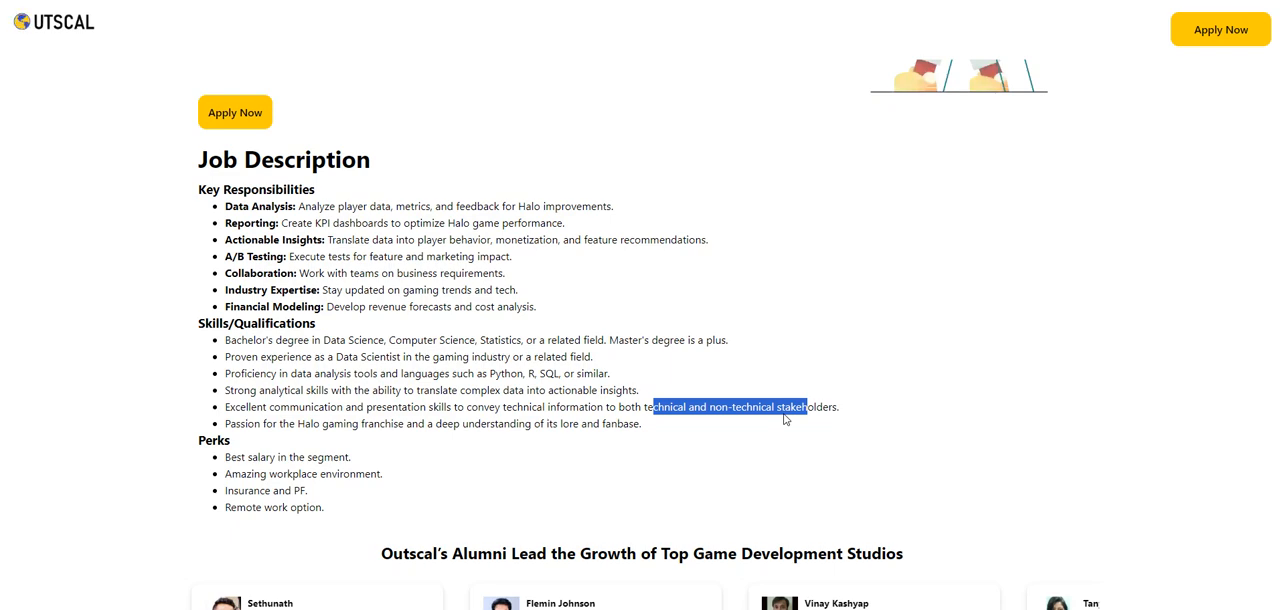
mouse_move(708, 388)
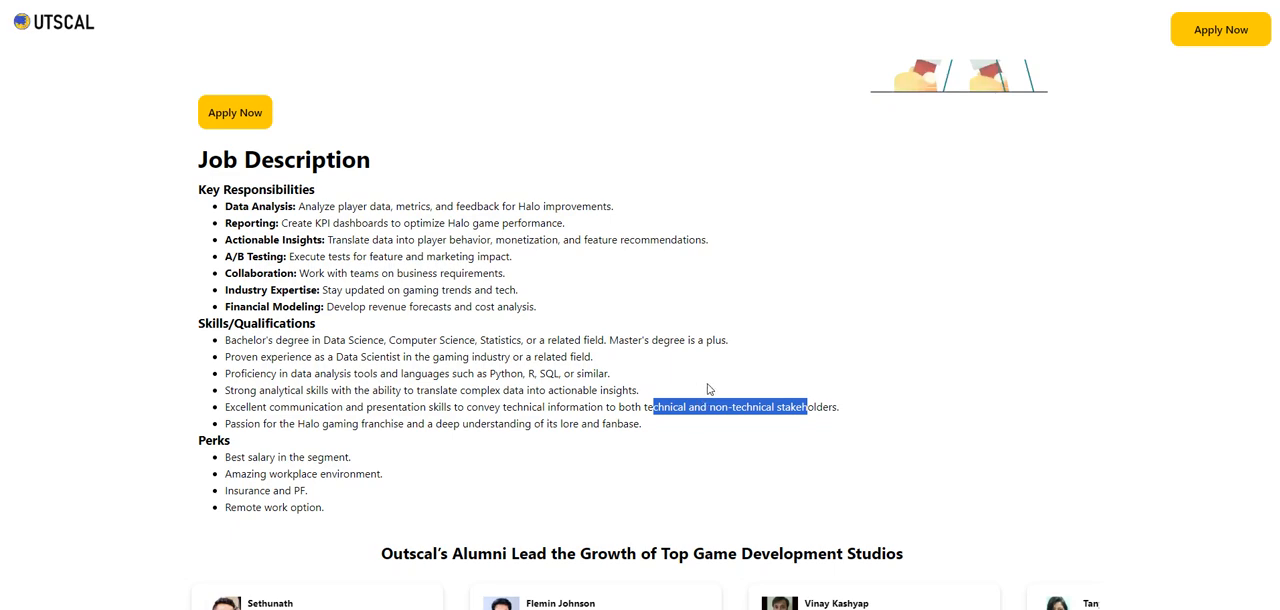
mouse_move(300, 368)
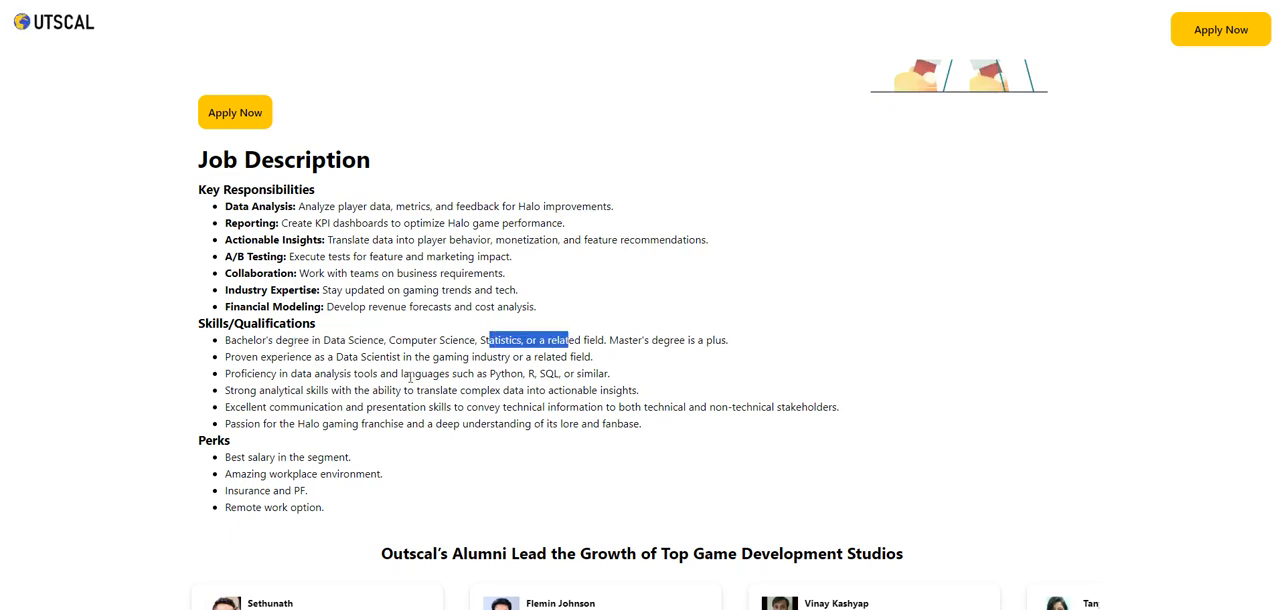
left_click_drag(492, 340, 512, 372)
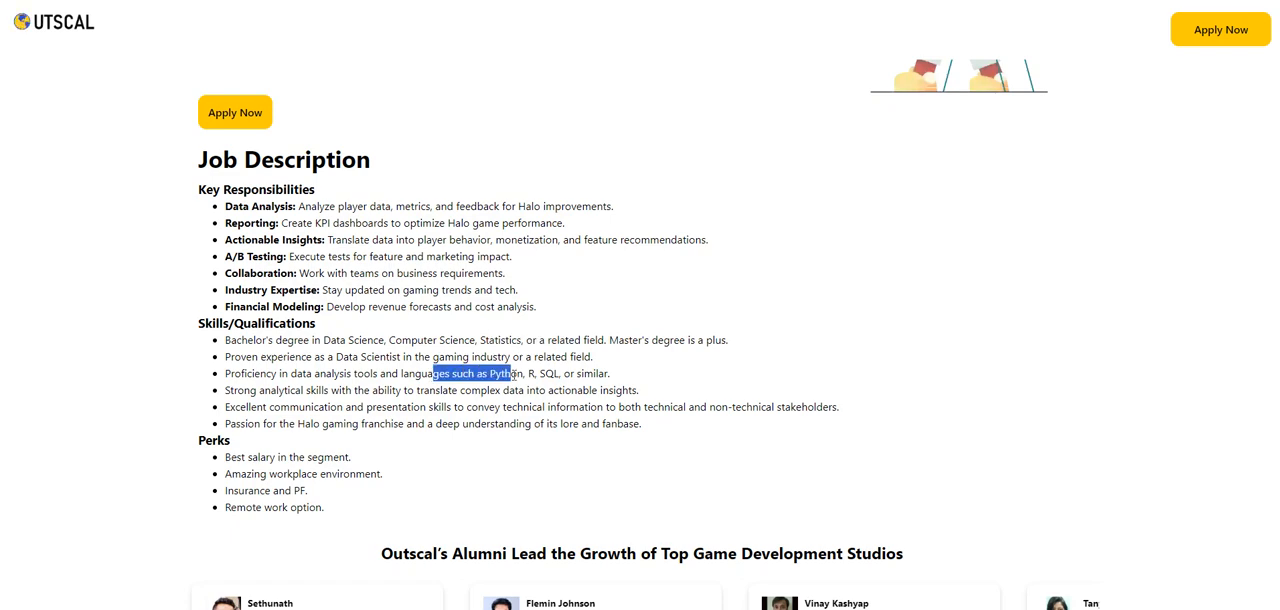
left_click_drag(436, 372, 560, 372)
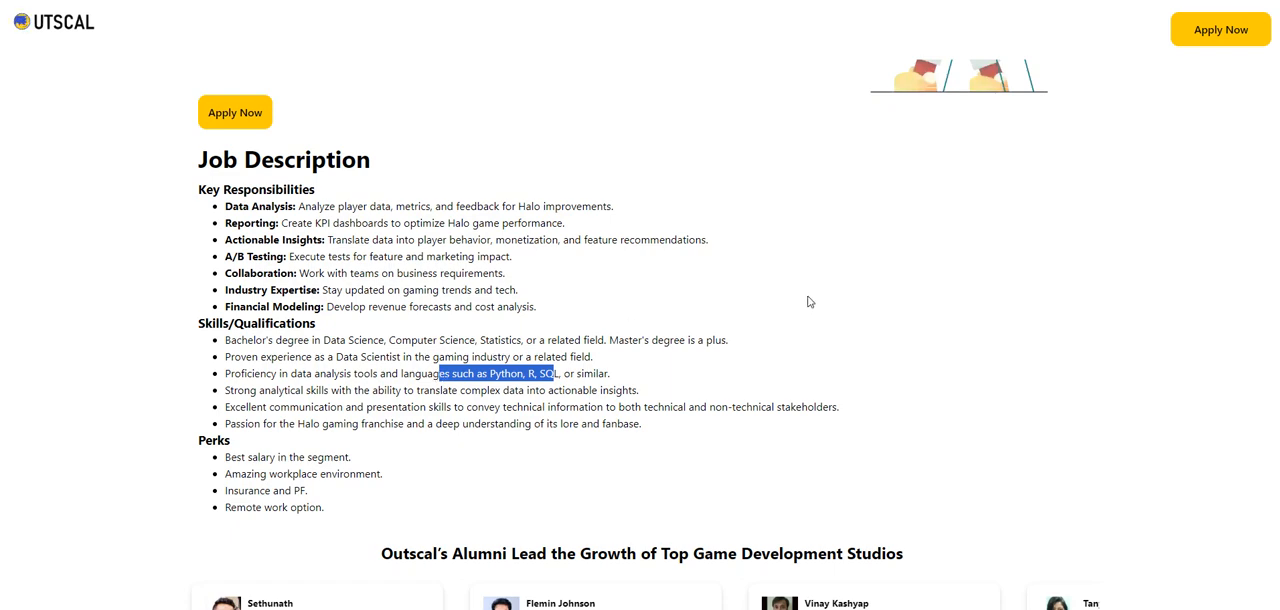
mouse_move(810, 288)
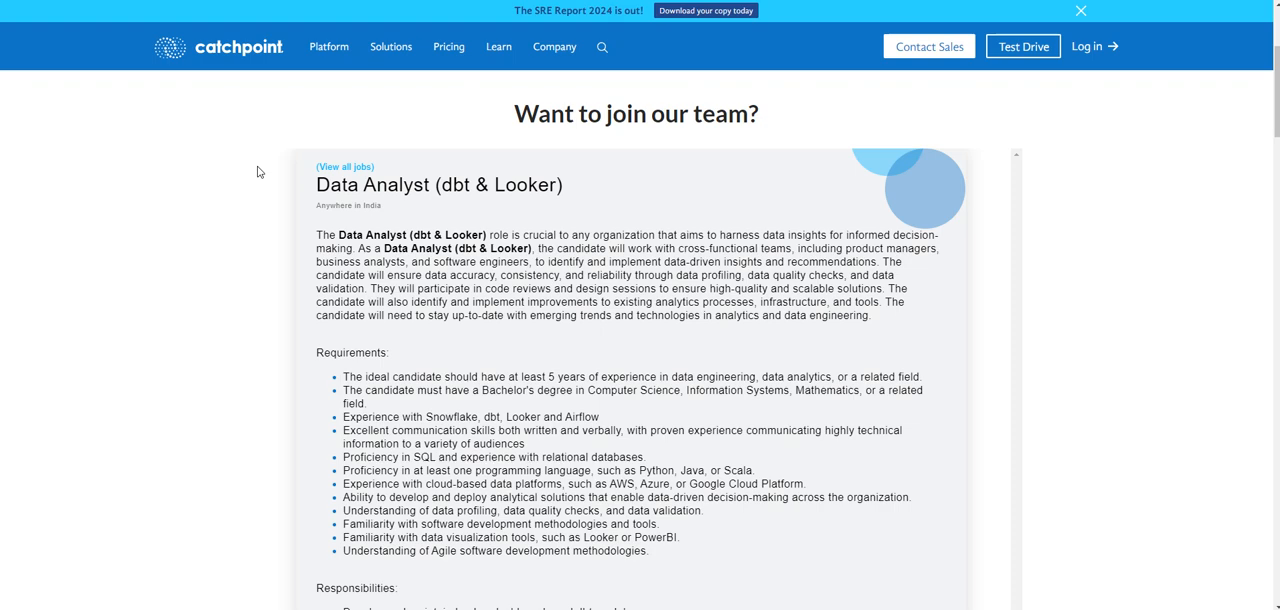
mouse_move(170, 198)
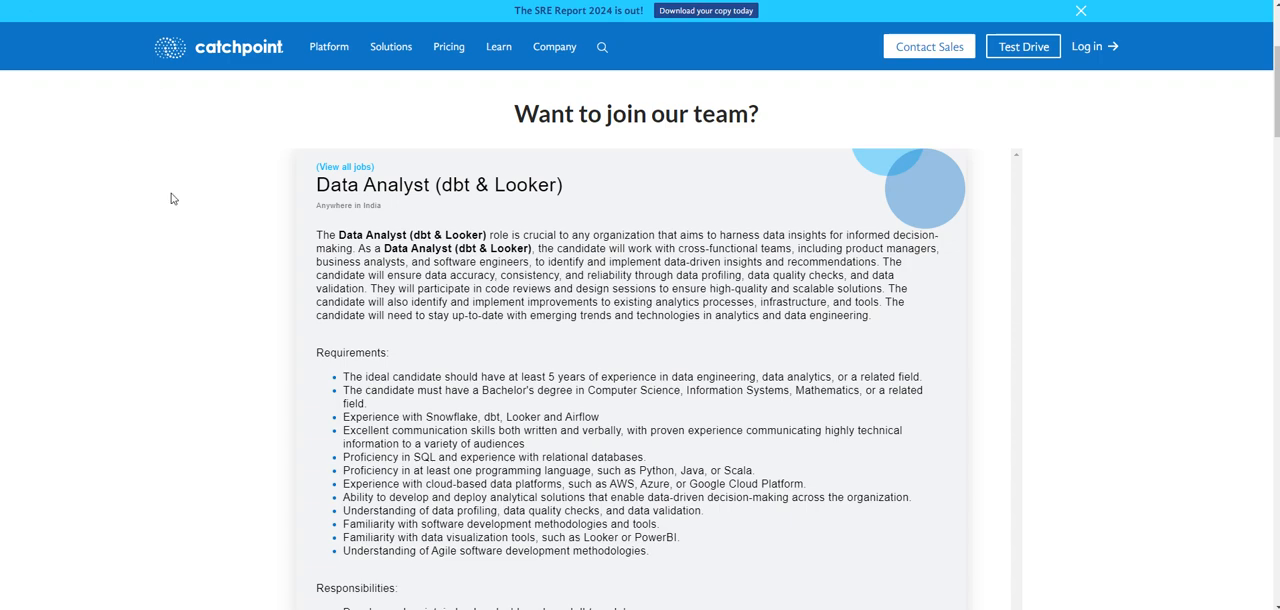
mouse_move(1272, 108)
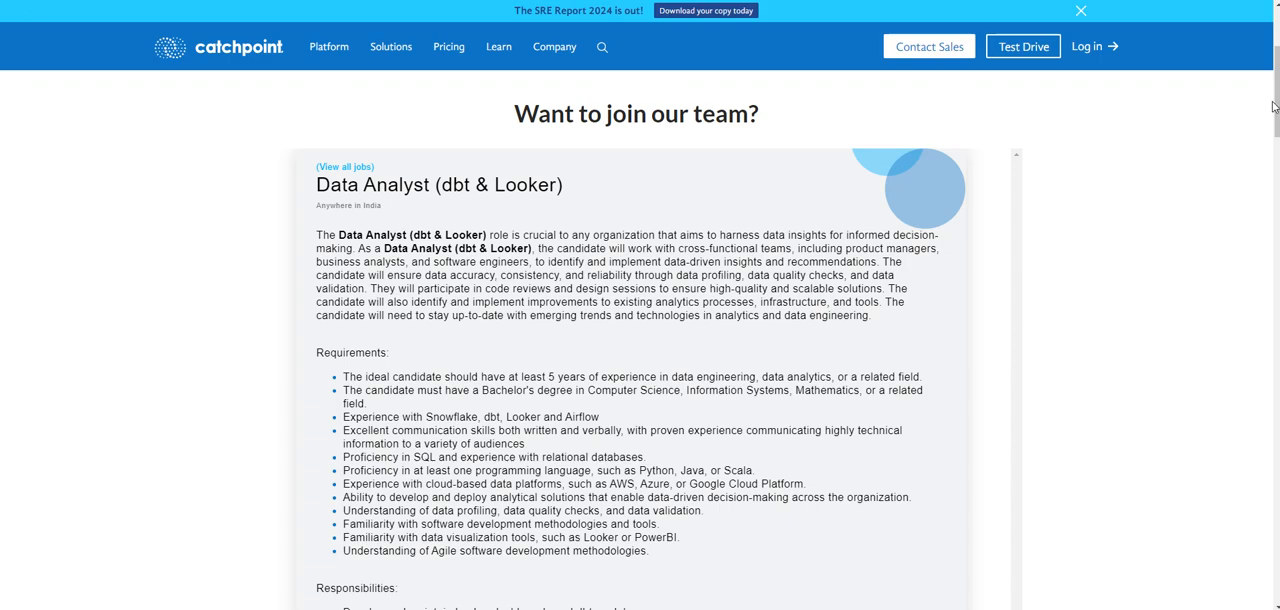
Mark the Snowflake, dbt, Looker and Airflow experience and the Python, Java or Scala language requirements.
scroll("down", 3)
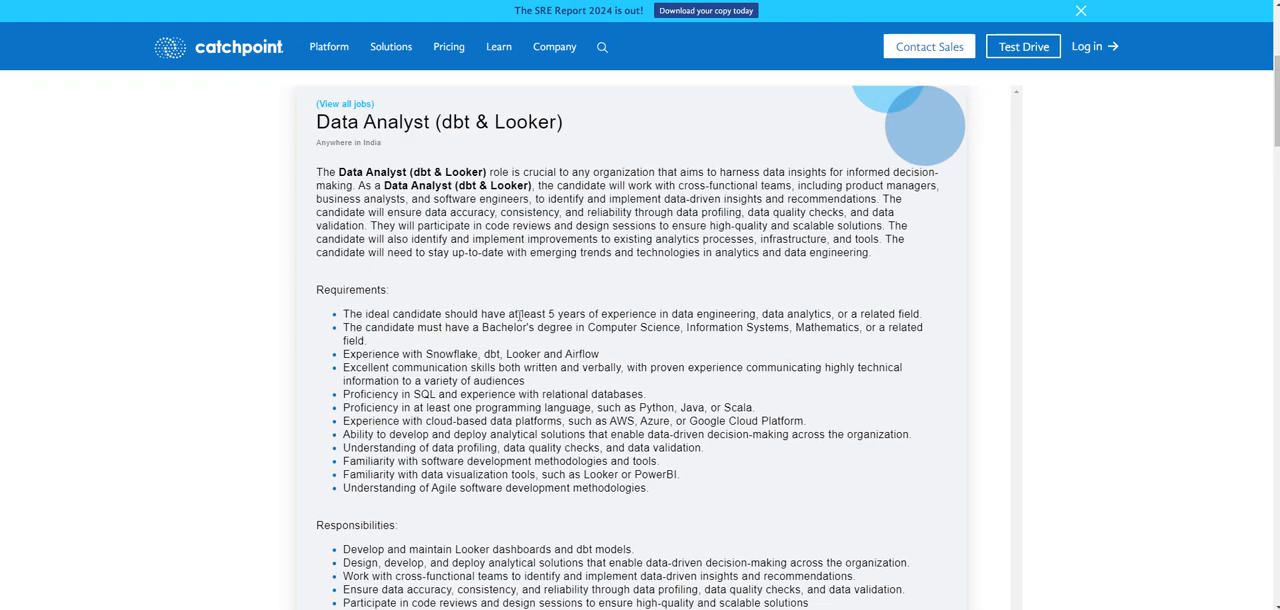
left_click_drag(520, 314, 724, 314)
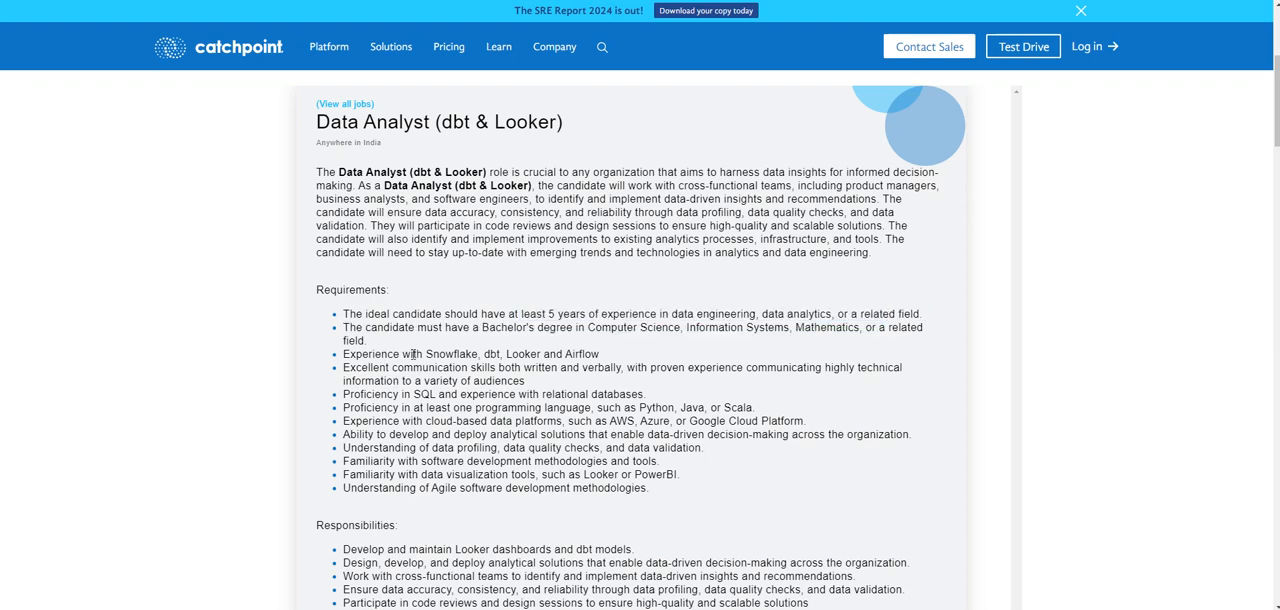
left_click_drag(424, 354, 564, 354)
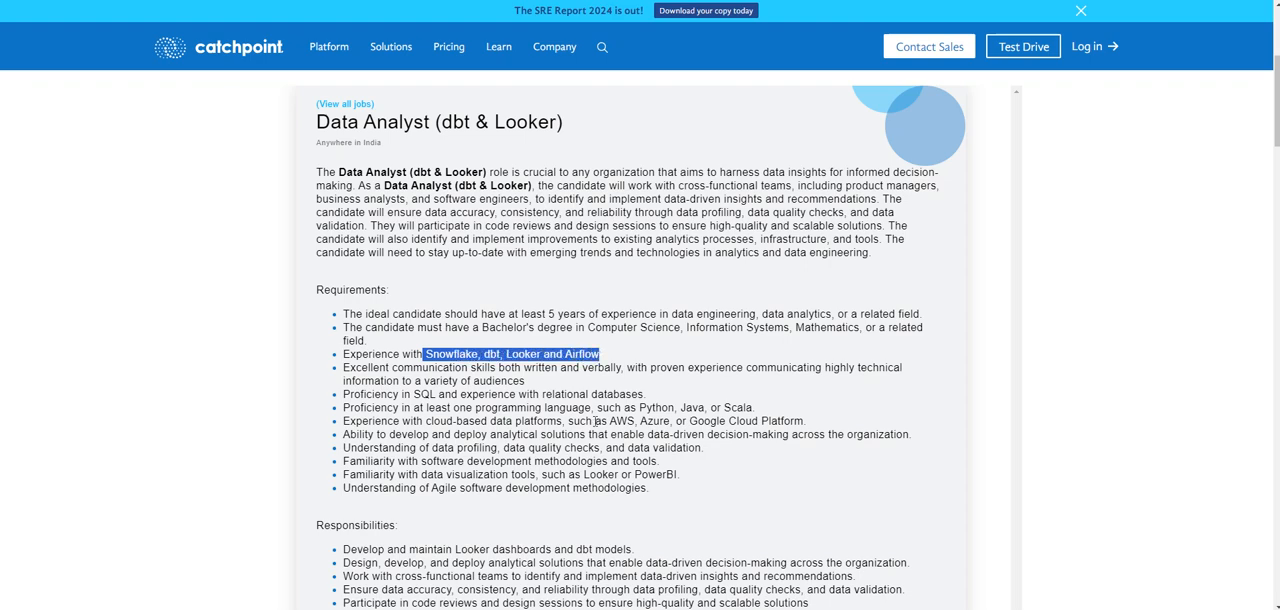
left_click_drag(464, 408, 752, 408)
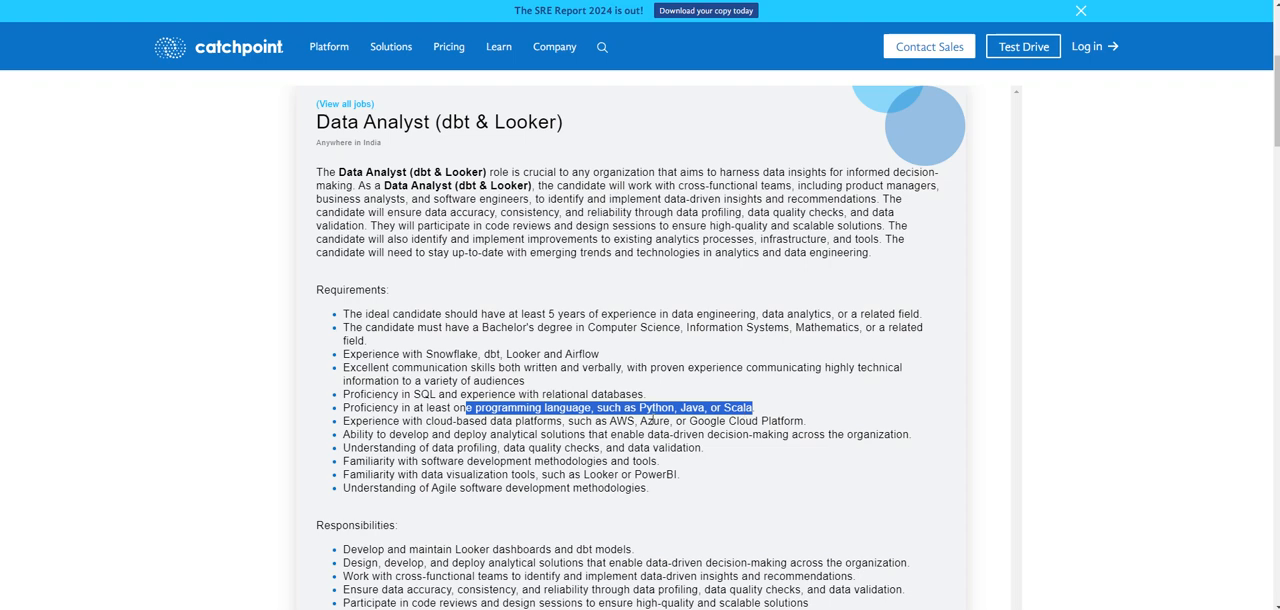
mouse_move(418, 404)
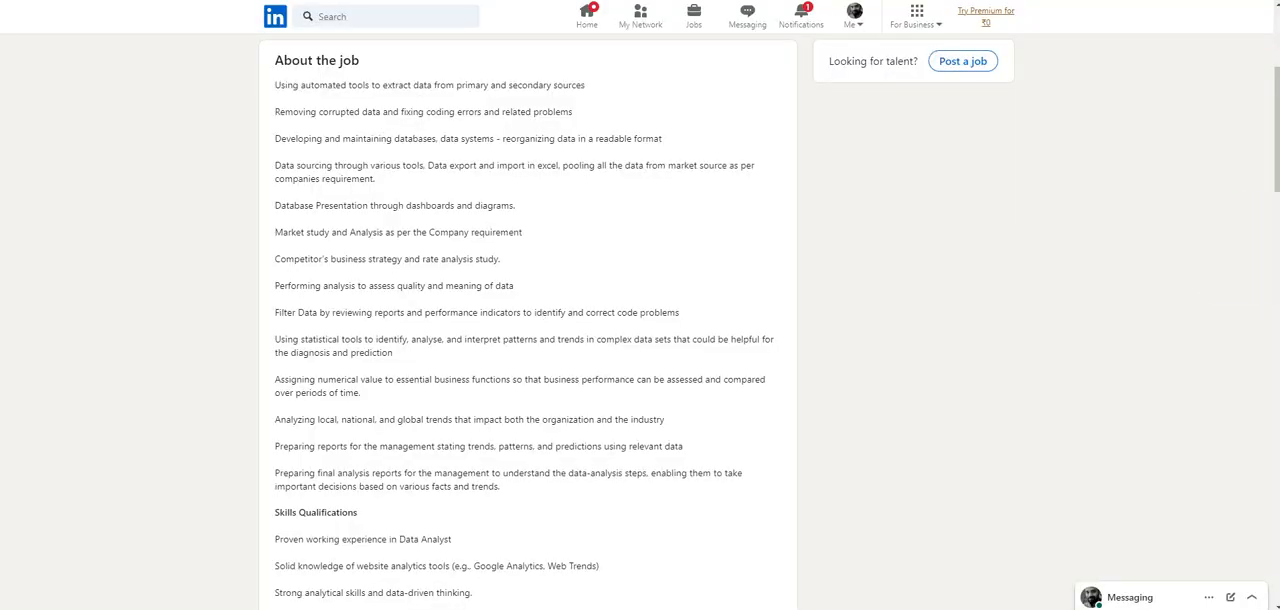
Scroll the LinkedIn Fresher Trainee posting from its title down to the Google Analytics and Web Trends skills.
scroll("up", 3)
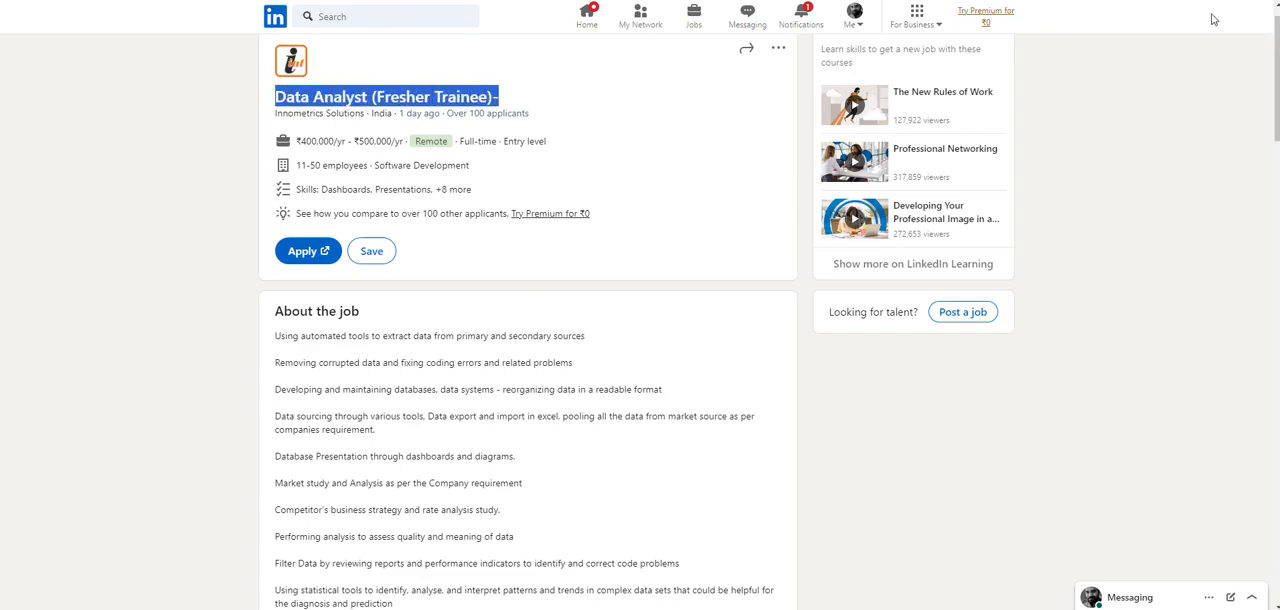
scroll("down", 3)
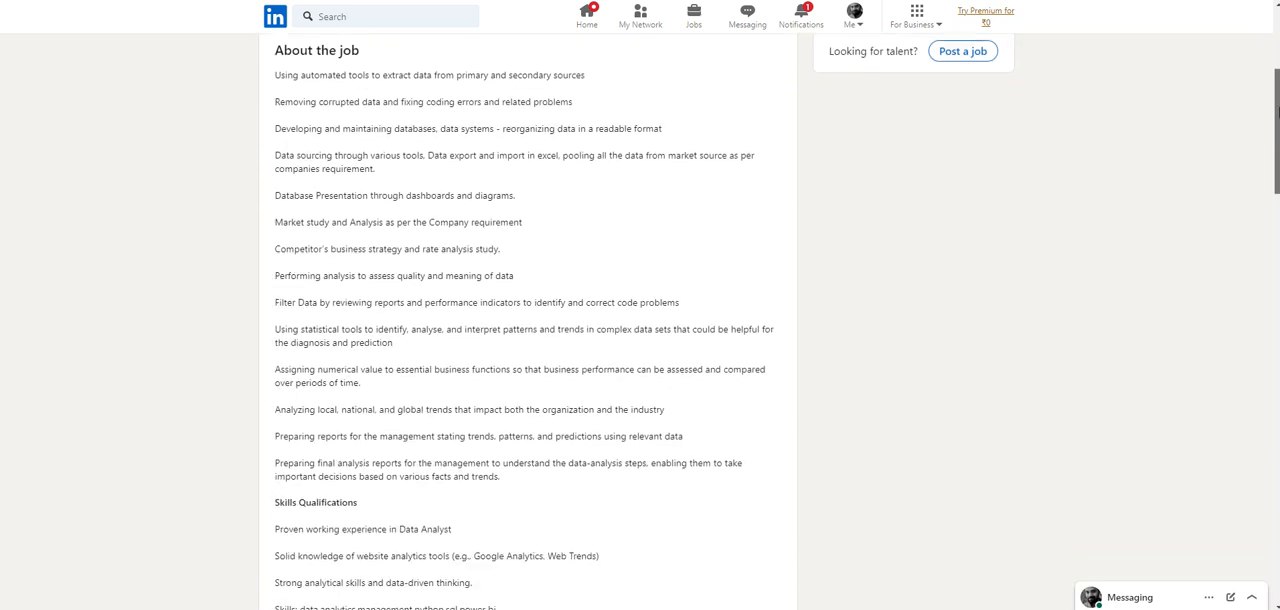
scroll("down", 3)
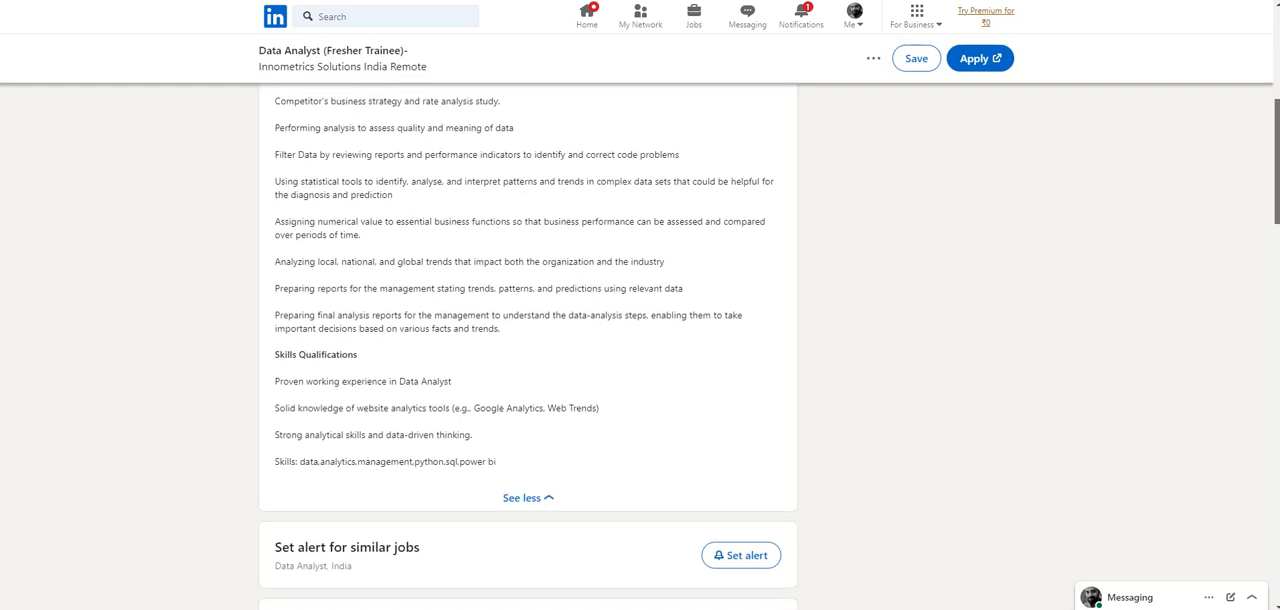
scroll("down", 3)
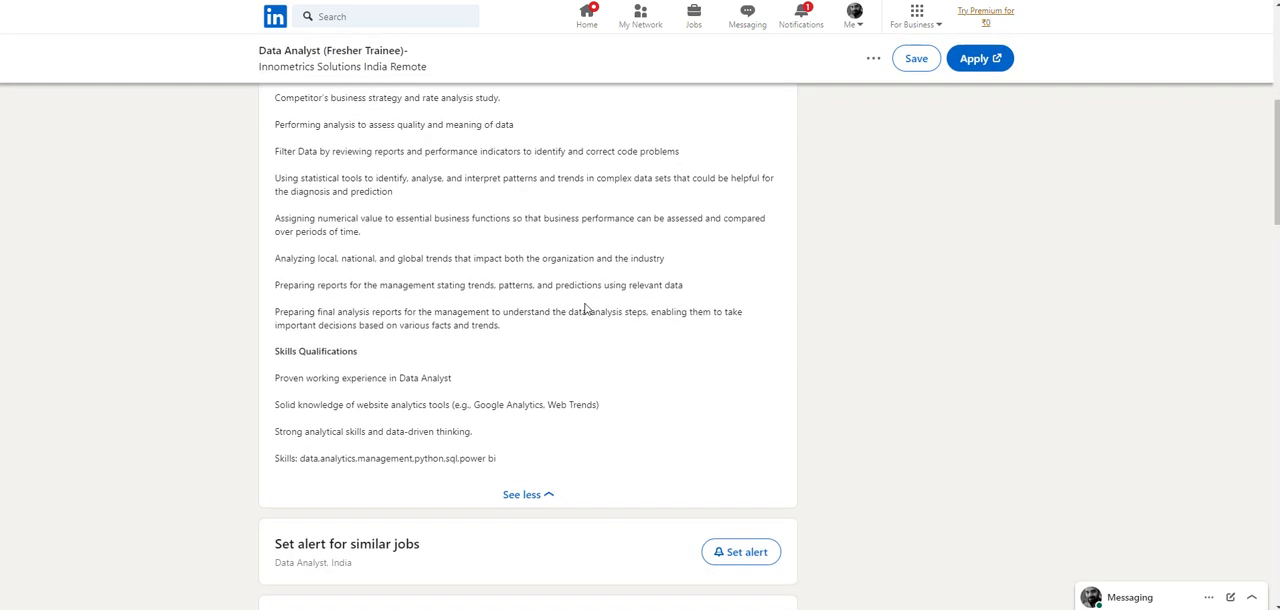
mouse_move(326, 398)
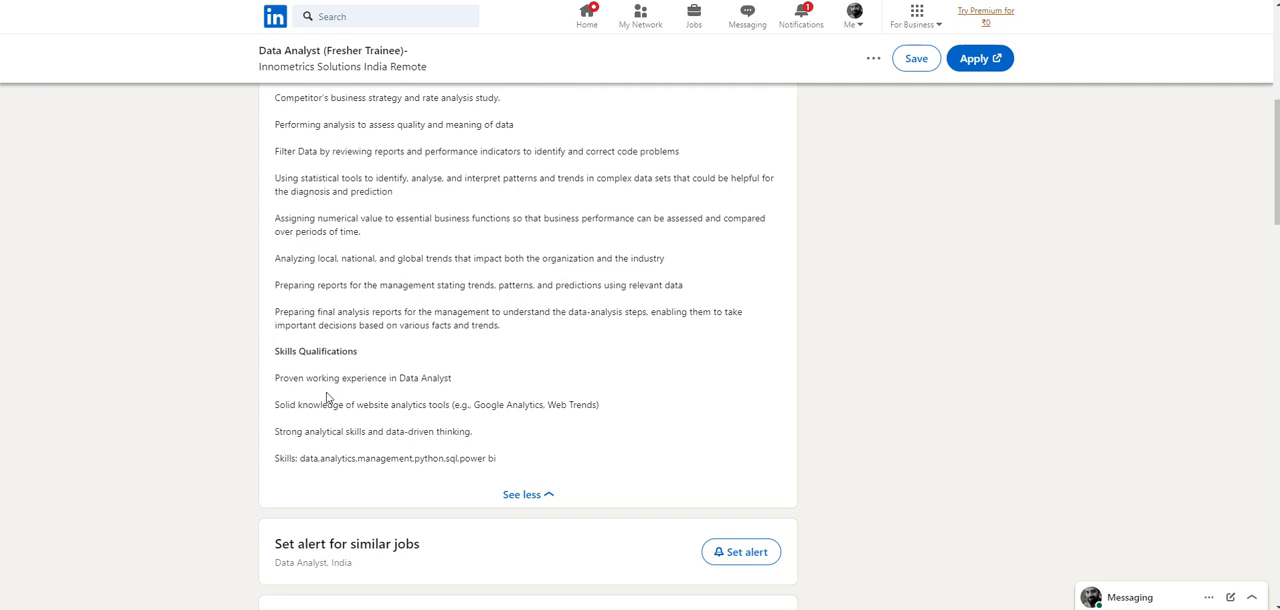
mouse_move(492, 424)
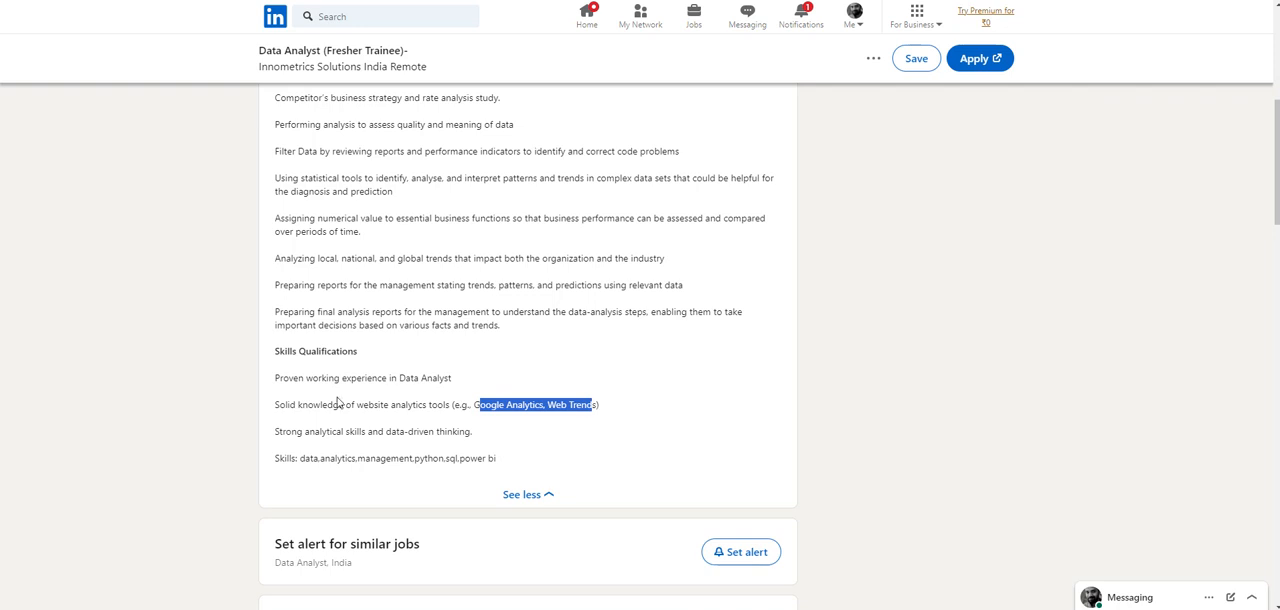
mouse_move(296, 420)
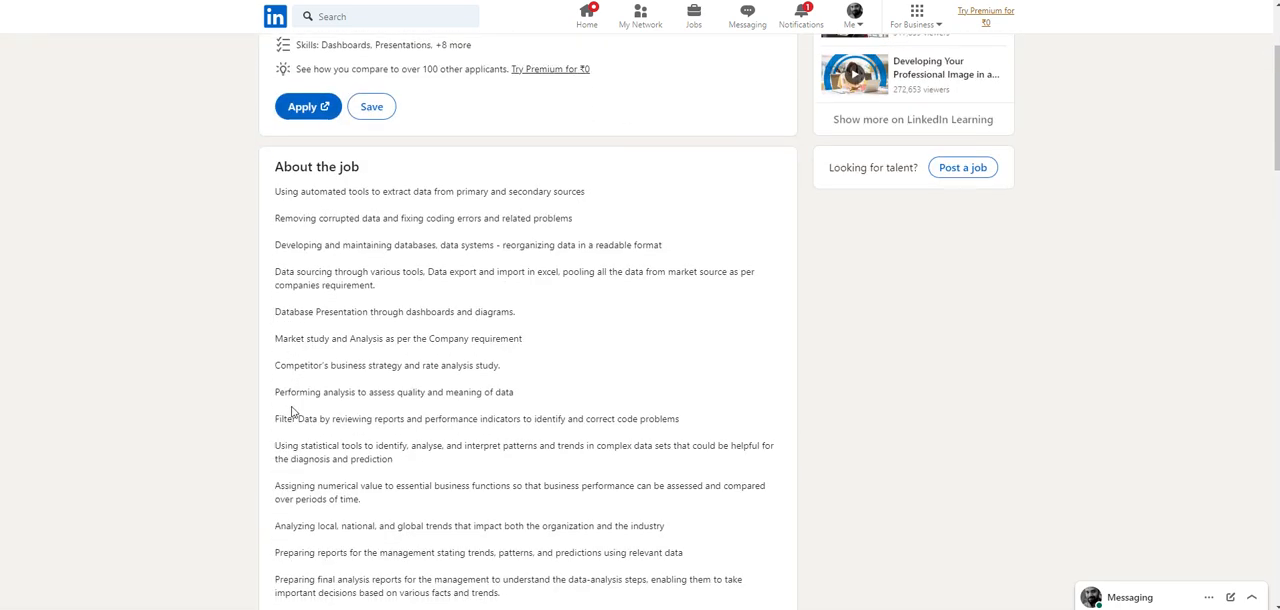
scroll("down", 3)
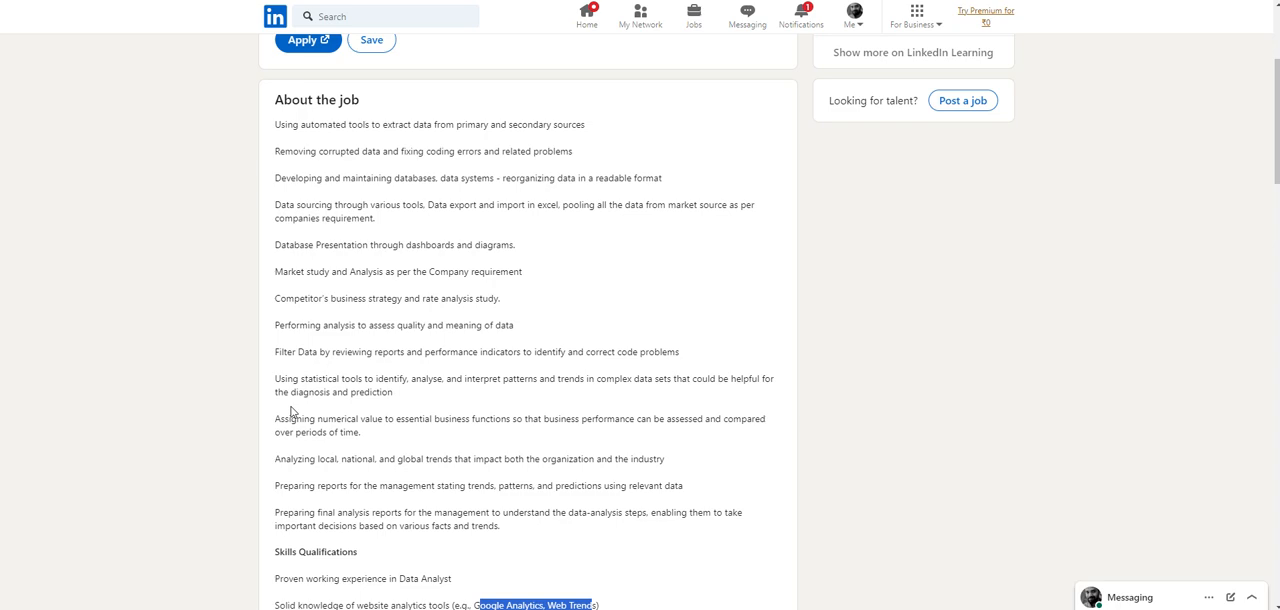
mouse_move(1016, 30)
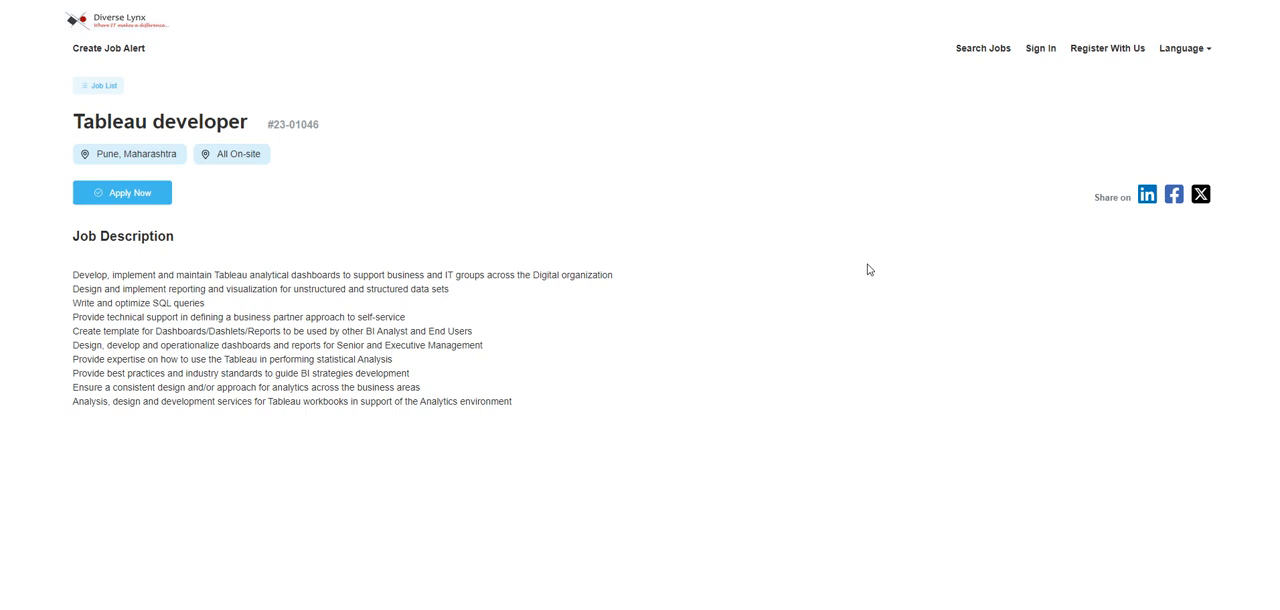
mouse_move(160, 310)
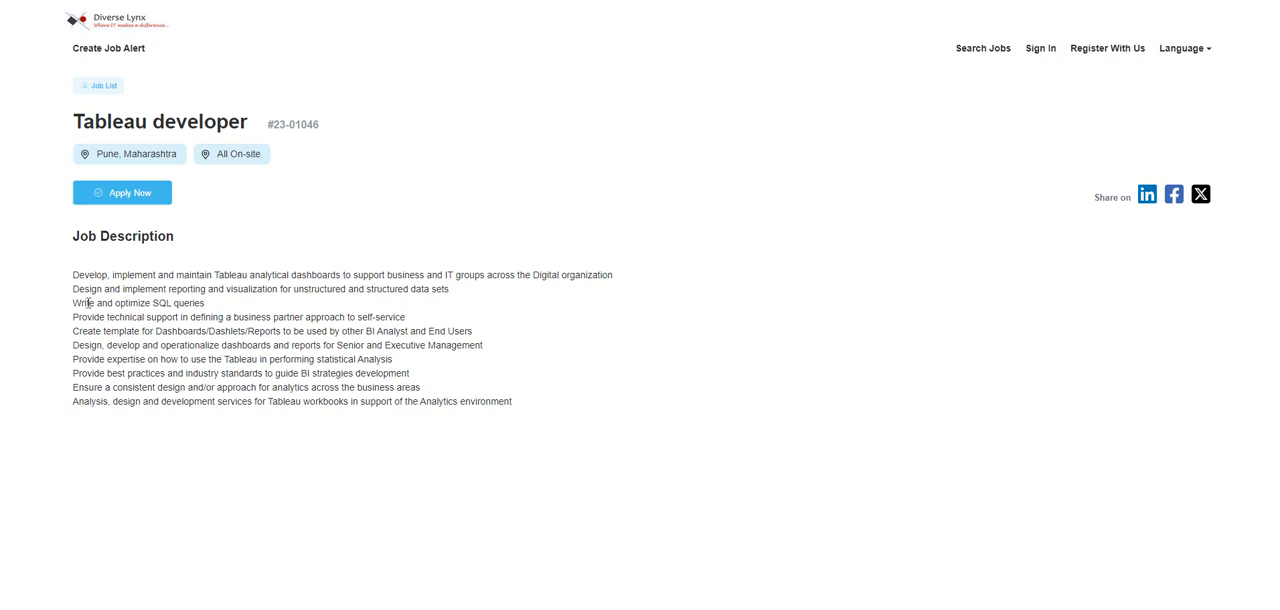
Mark the duty of creating dashboard, dashlet and report templates for BI analysts and end users.
left_click_drag(88, 304, 208, 304)
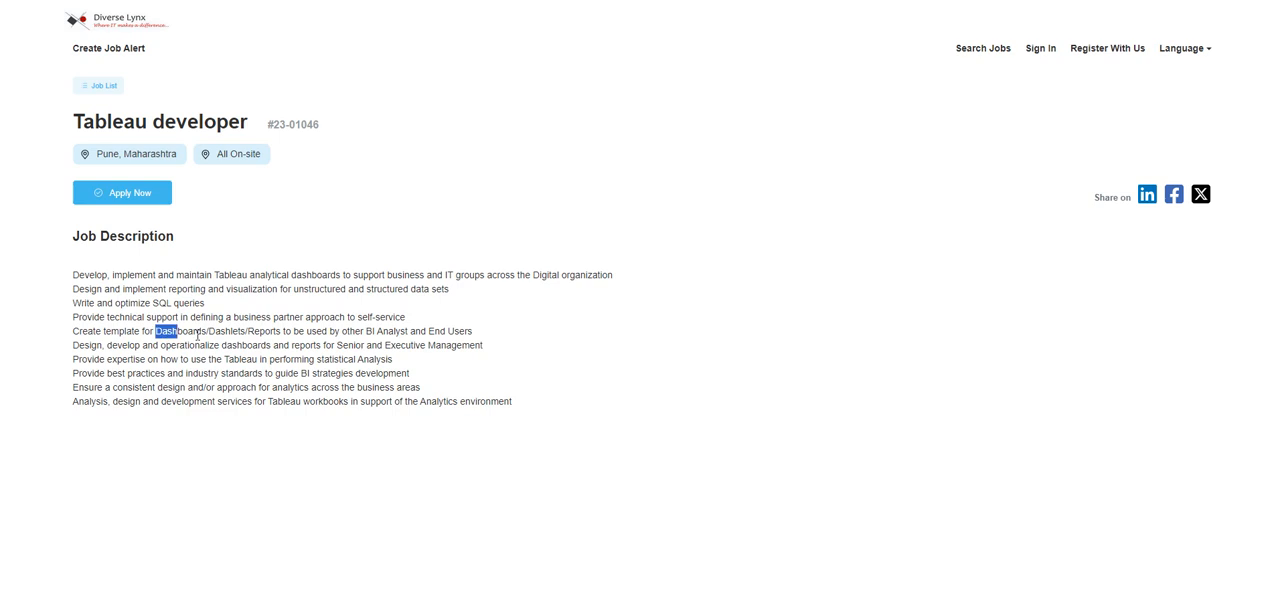
left_click_drag(156, 332, 472, 332)
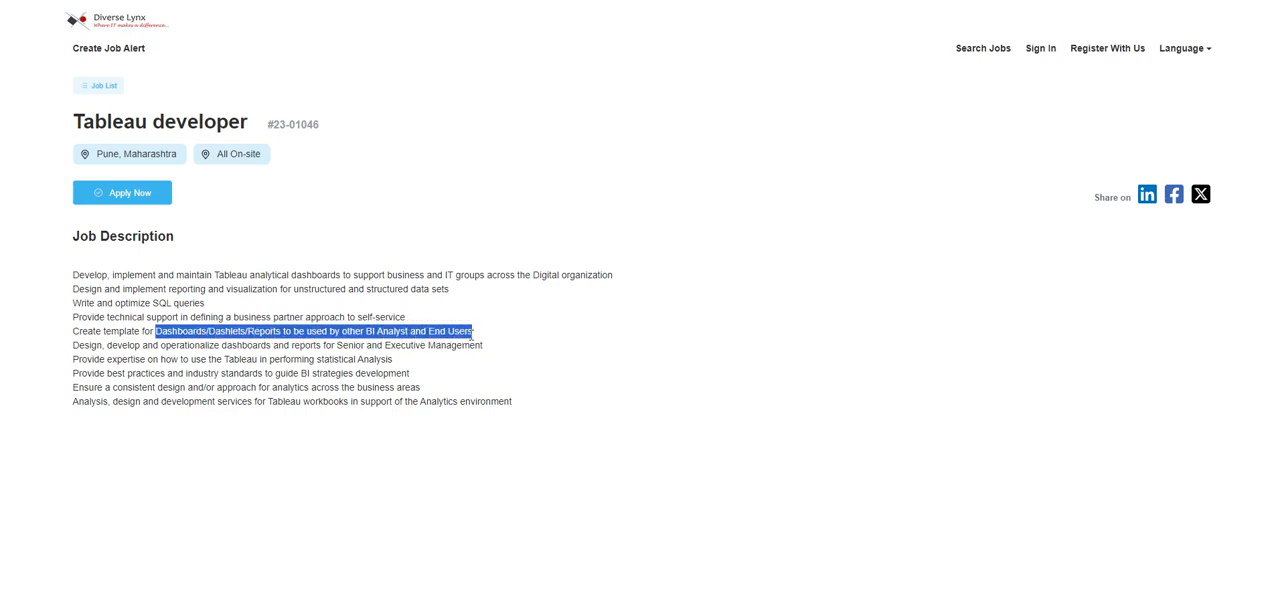